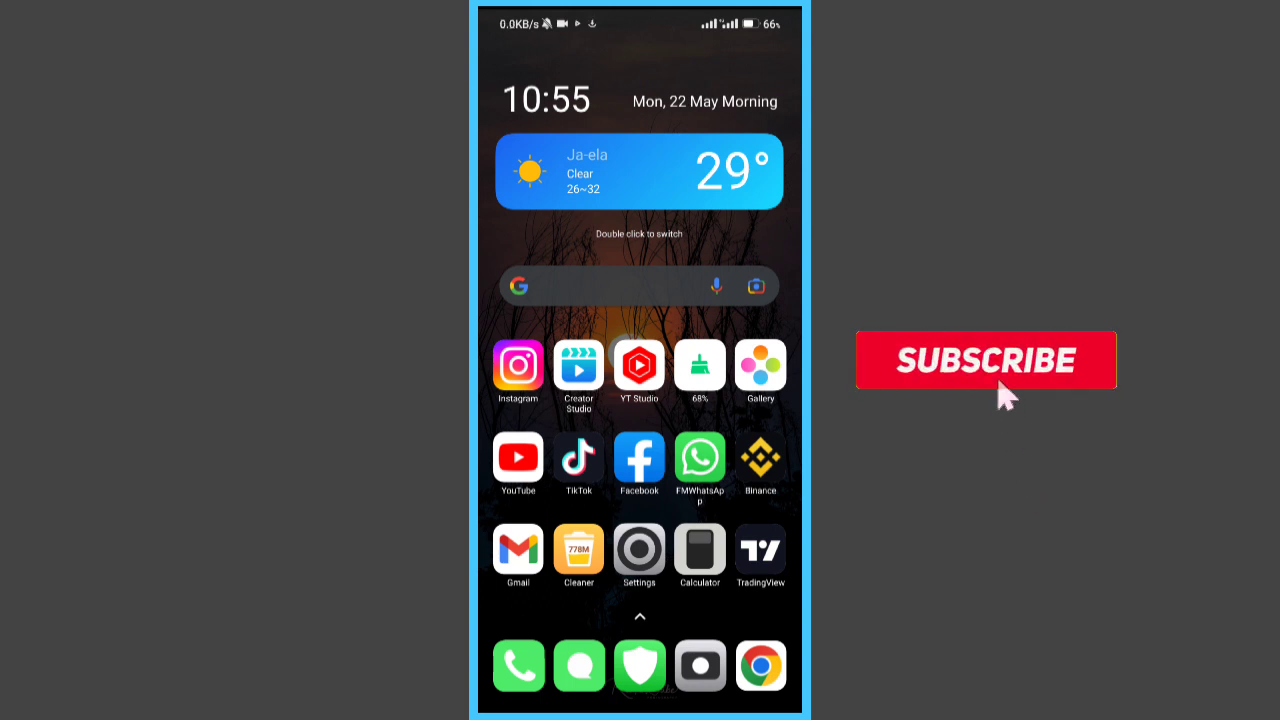
Launch the installed Hutch App from its Play Store listing to reach the sign-in screen.
{"action": "left_click", "coordinate": [984, 360]}
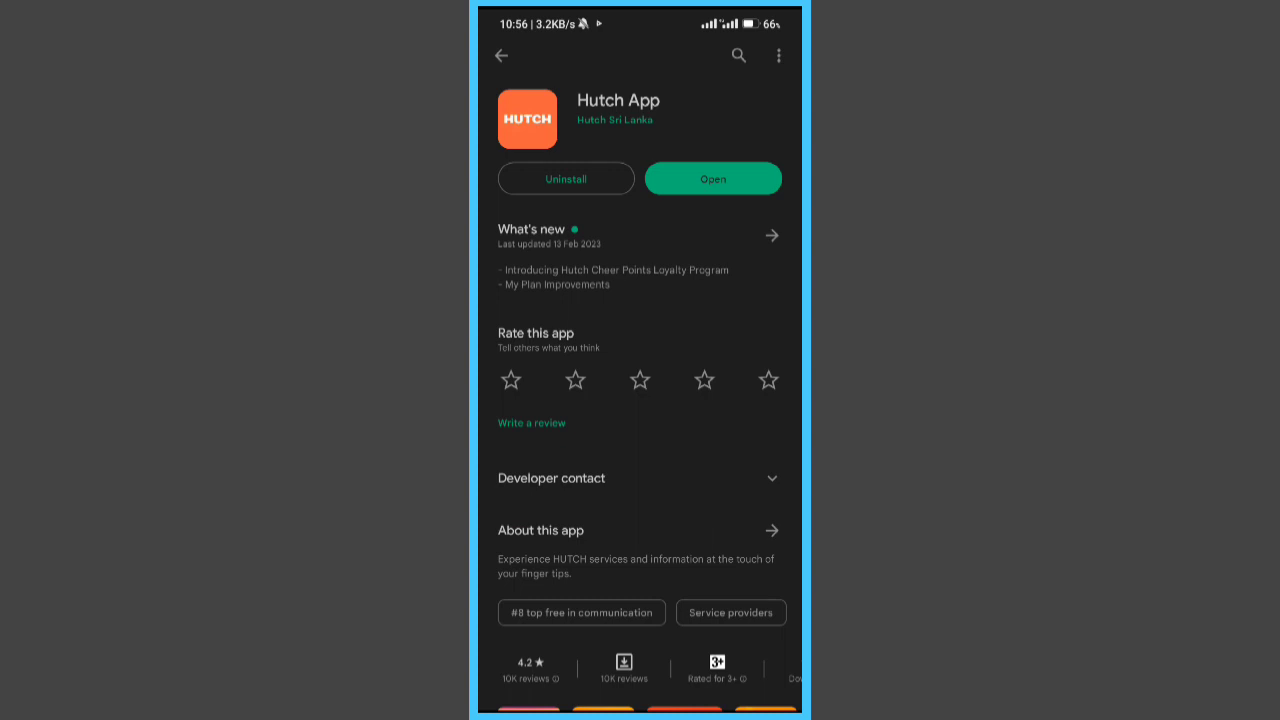
{"action": "left_click", "coordinate": [712, 178]}
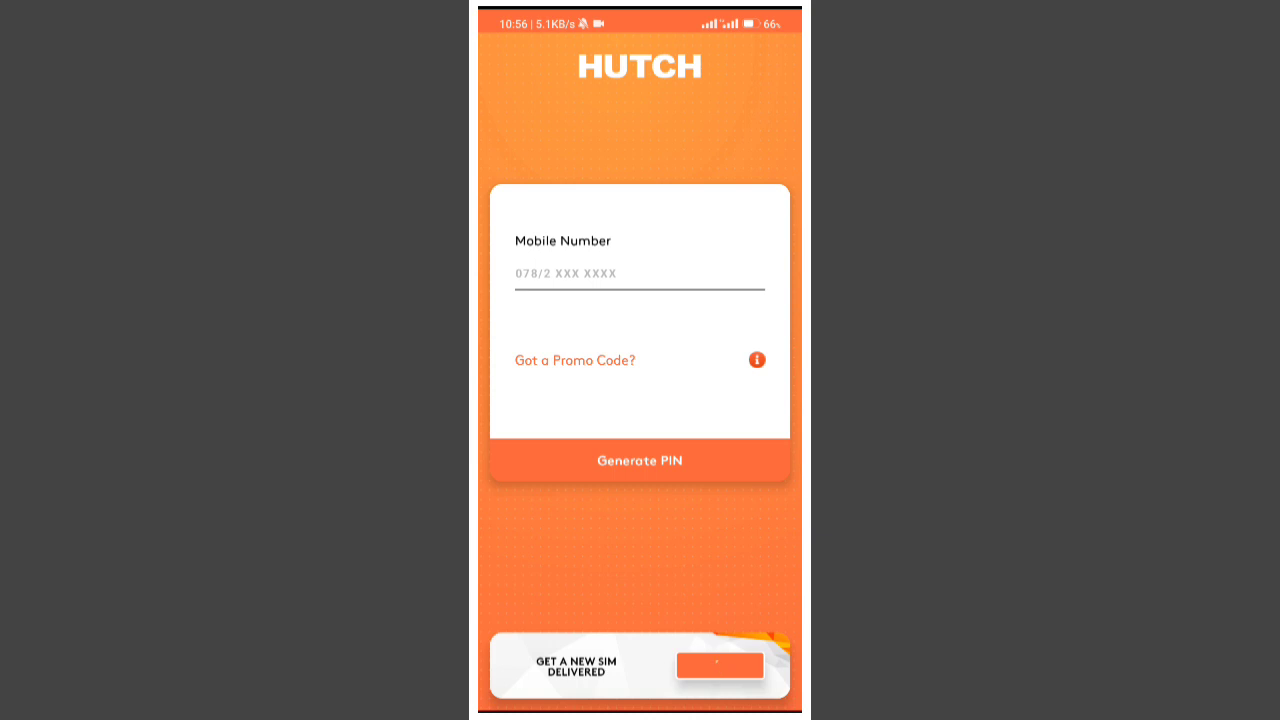
Enter the mobile number and generate a PIN to sign in to the account dashboard.
{"action": "left_click", "coordinate": [638, 280]}
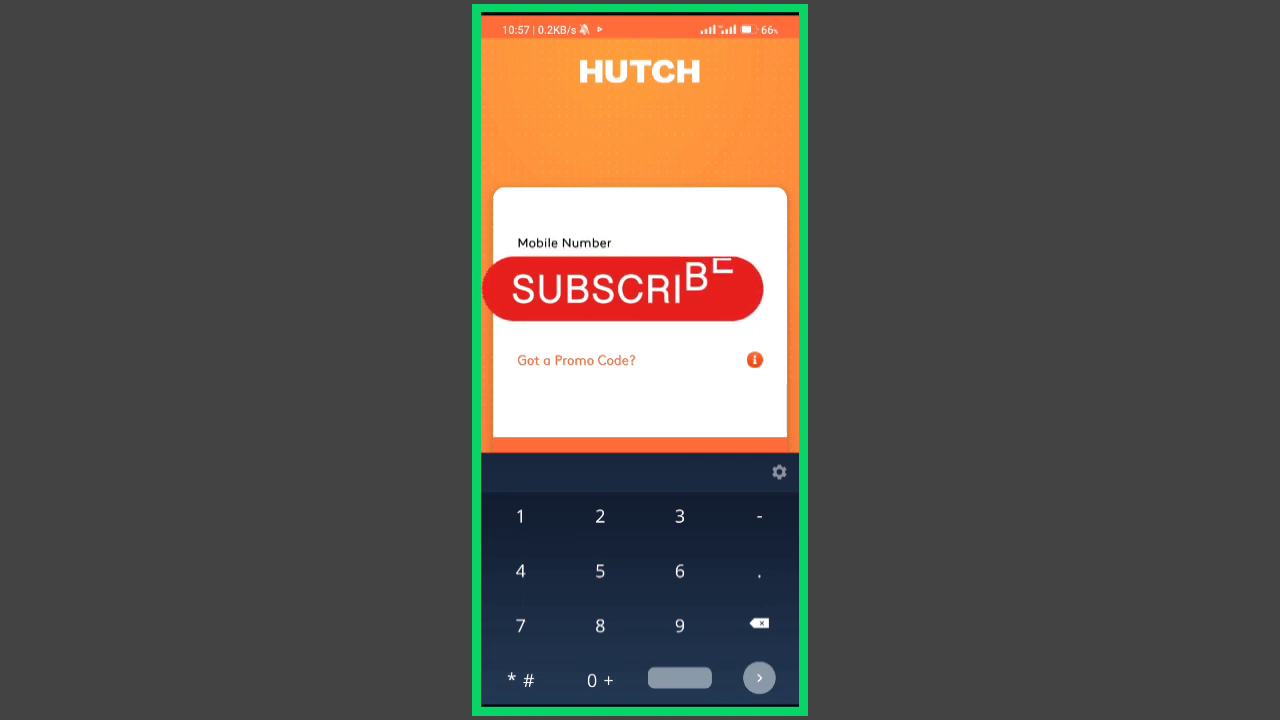
{"action": "left_click", "coordinate": [576, 360]}
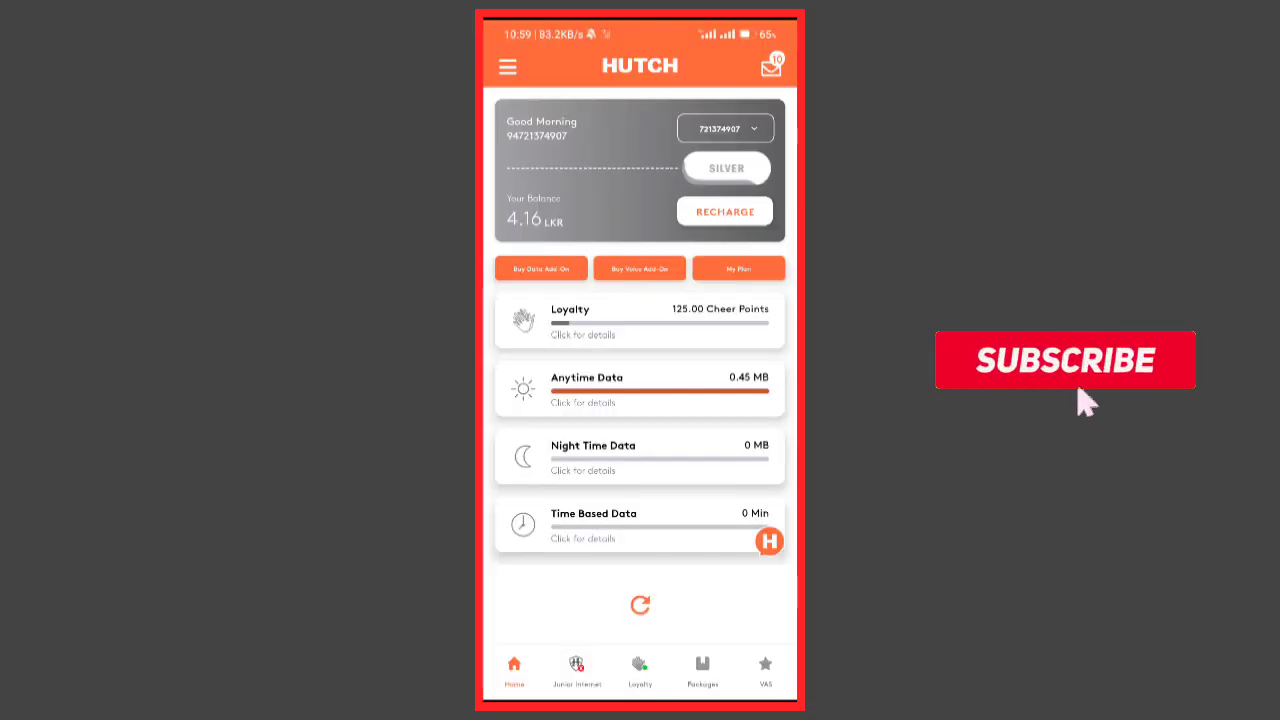
Go from the home dashboard into Loyalty (125 Cheer Points, Silver) and show the My Offers list.
{"action": "left_click", "coordinate": [1064, 360]}
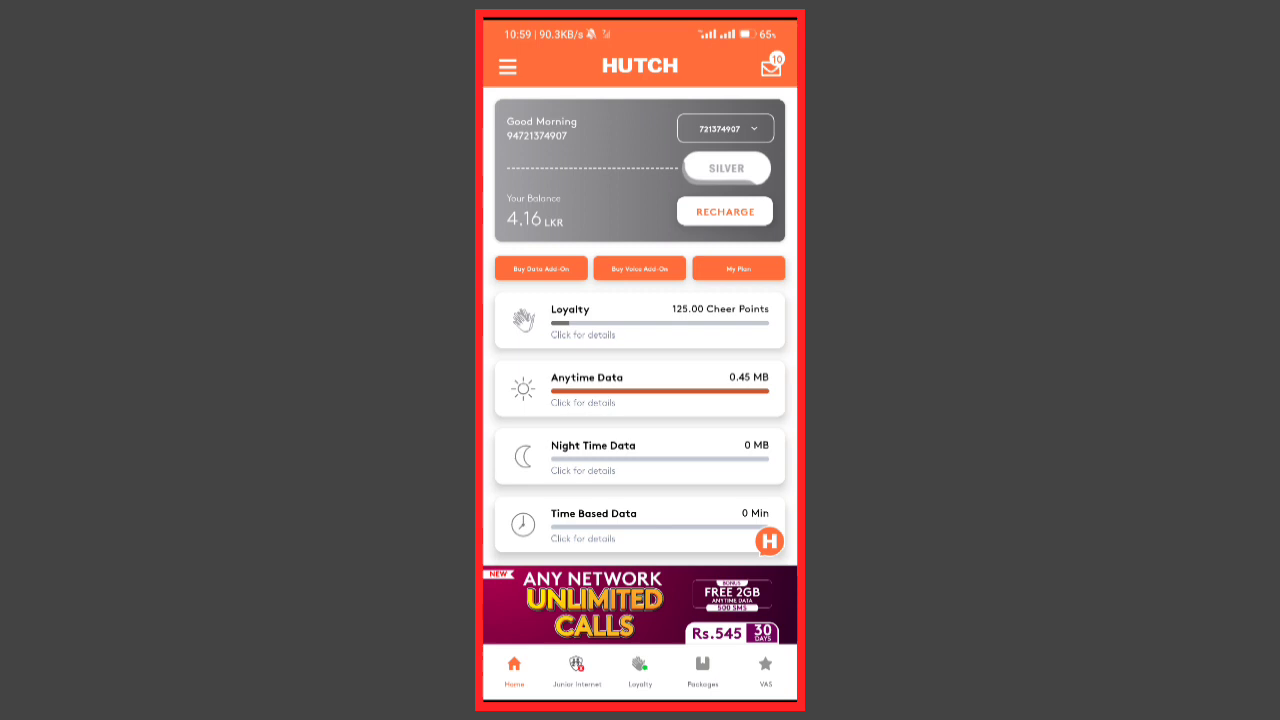
{"action": "left_click", "coordinate": [640, 670]}
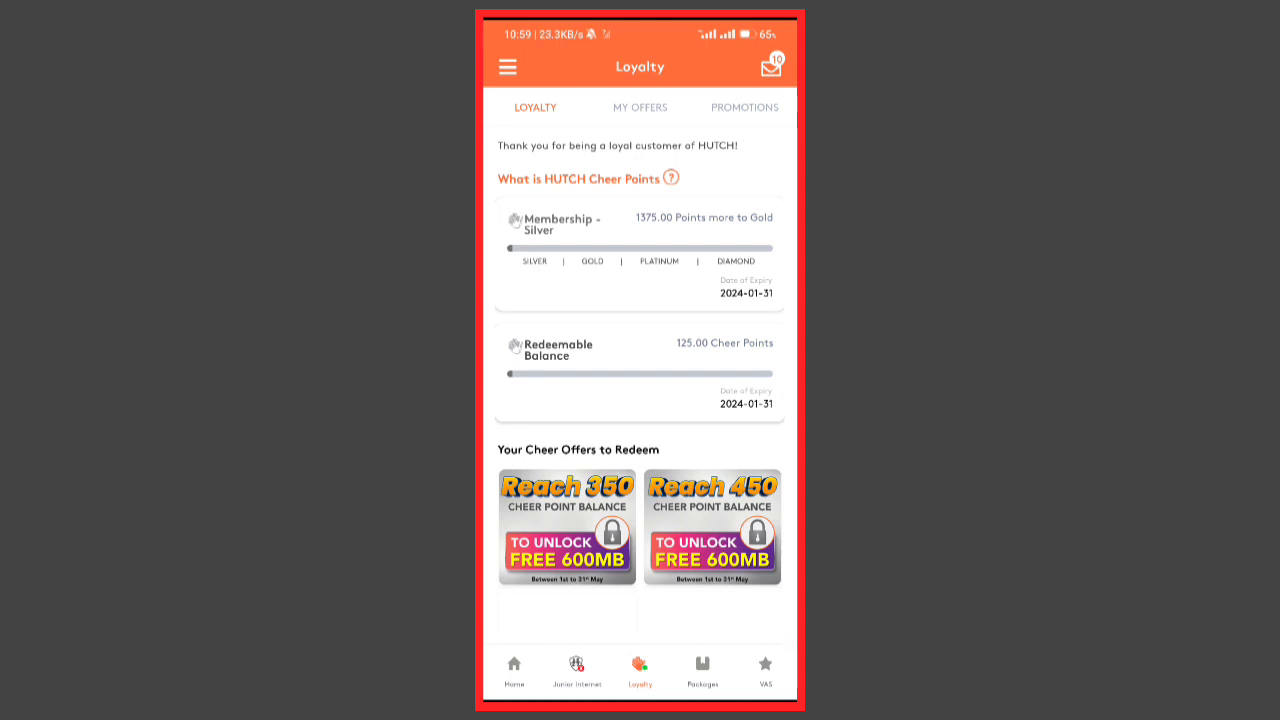
{"action": "left_click", "coordinate": [640, 108]}
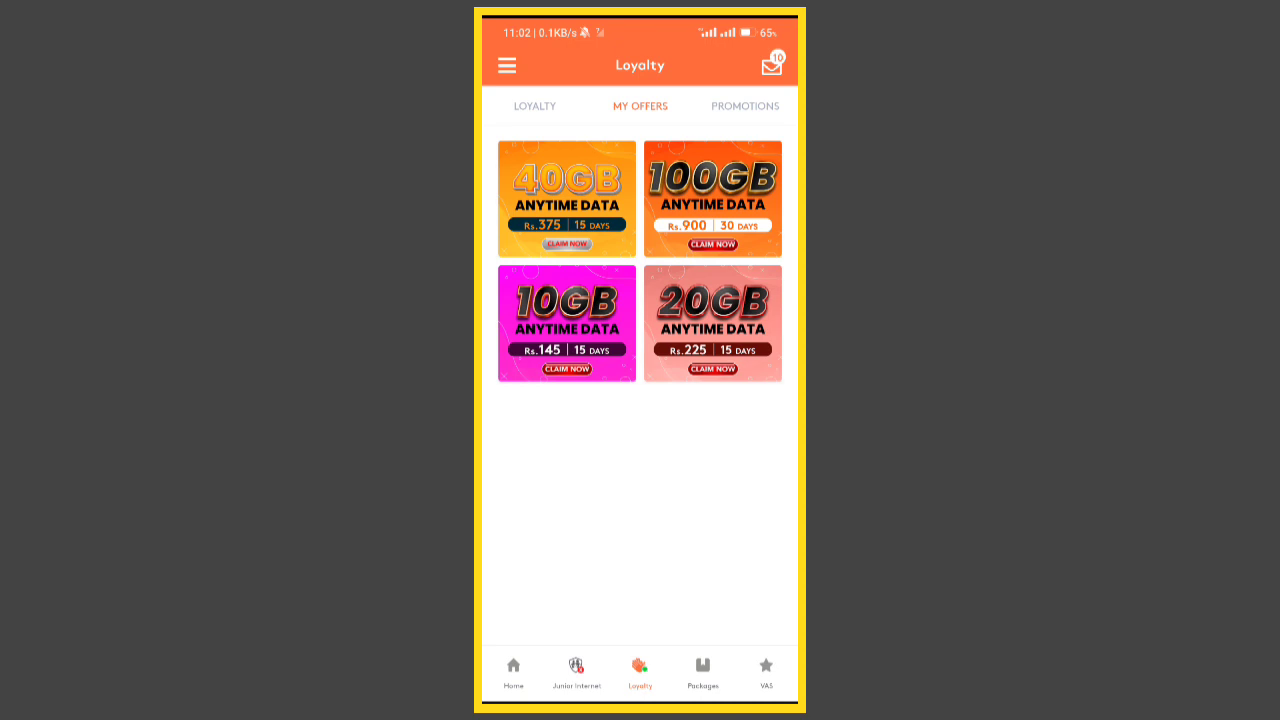
Claim the 40GB Anytime Data offer and confirm Yes to activate the Mega 40GB Data Deal.
{"action": "left_click", "coordinate": [568, 244]}
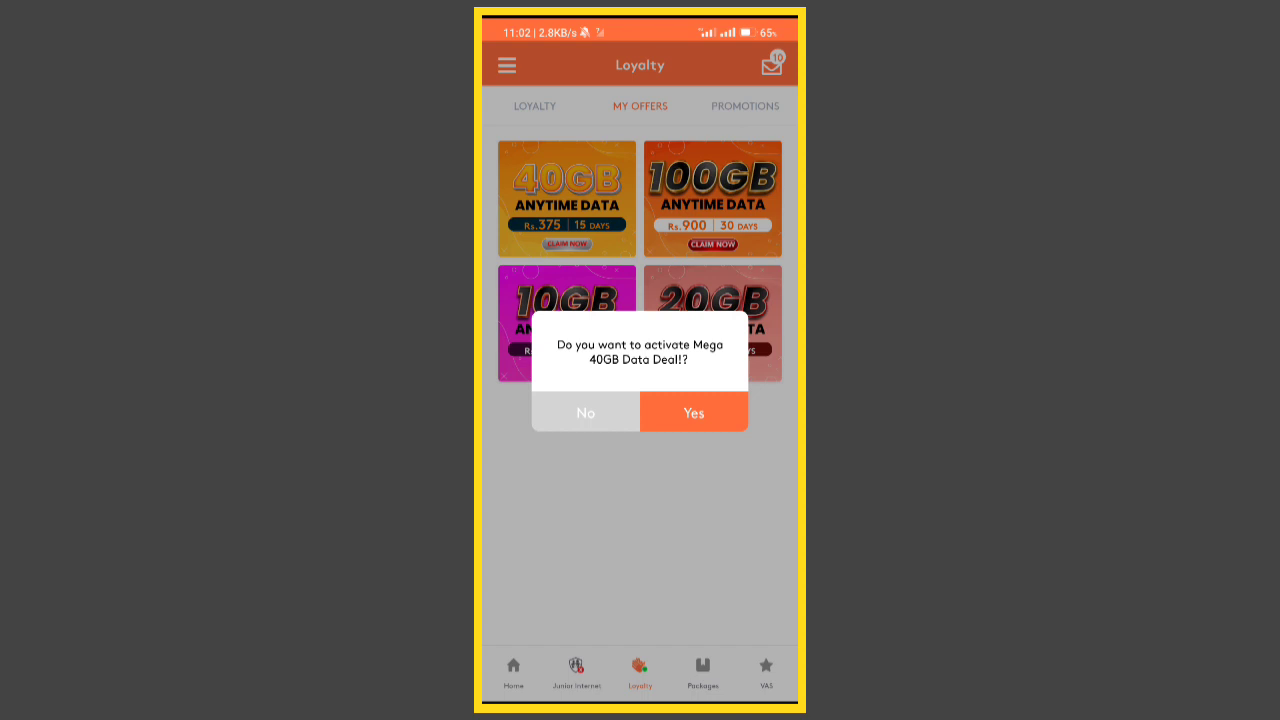
{"action": "left_click", "coordinate": [692, 412]}
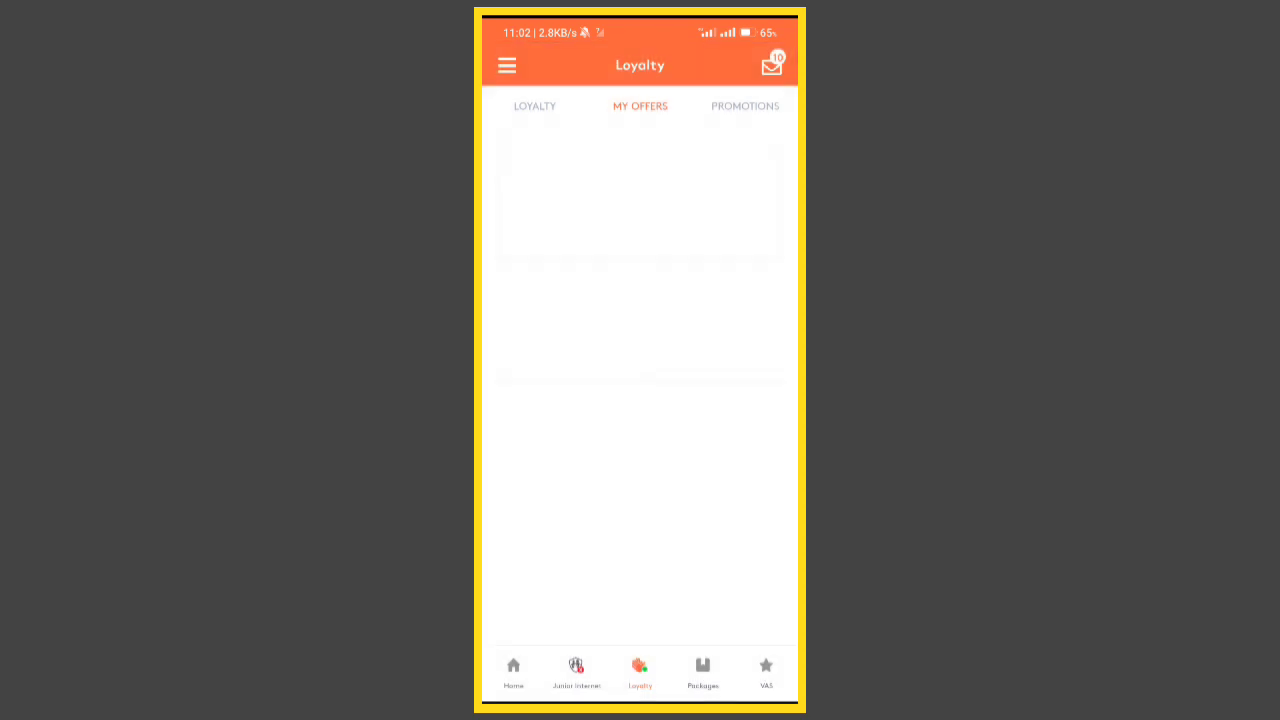